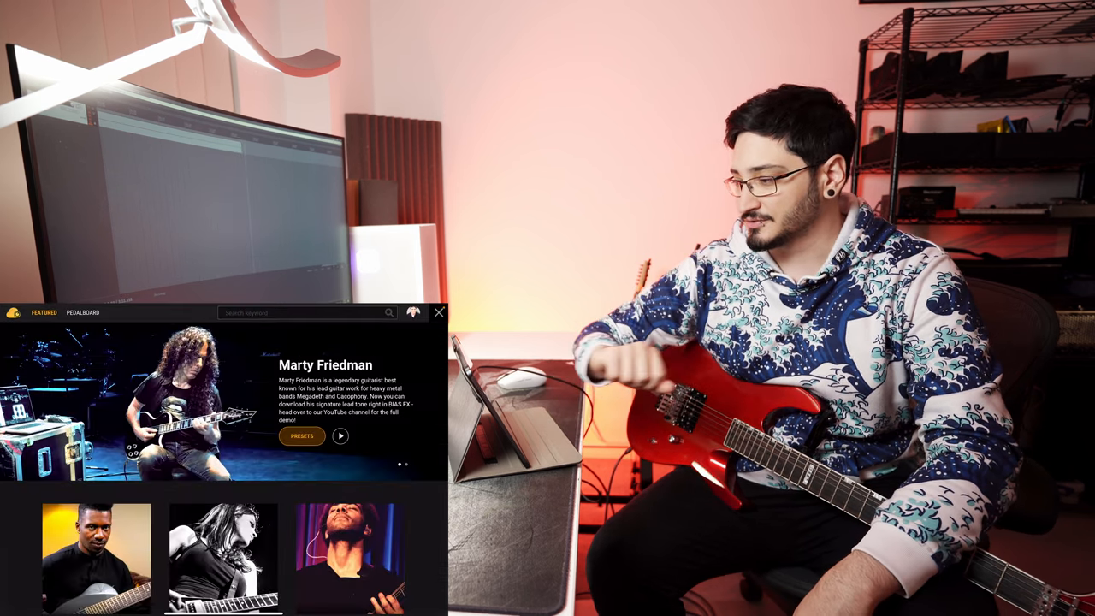
- Search the ToneCloud pedalboard presets for the keyword 'gojira'
click(304, 313)
text(d)
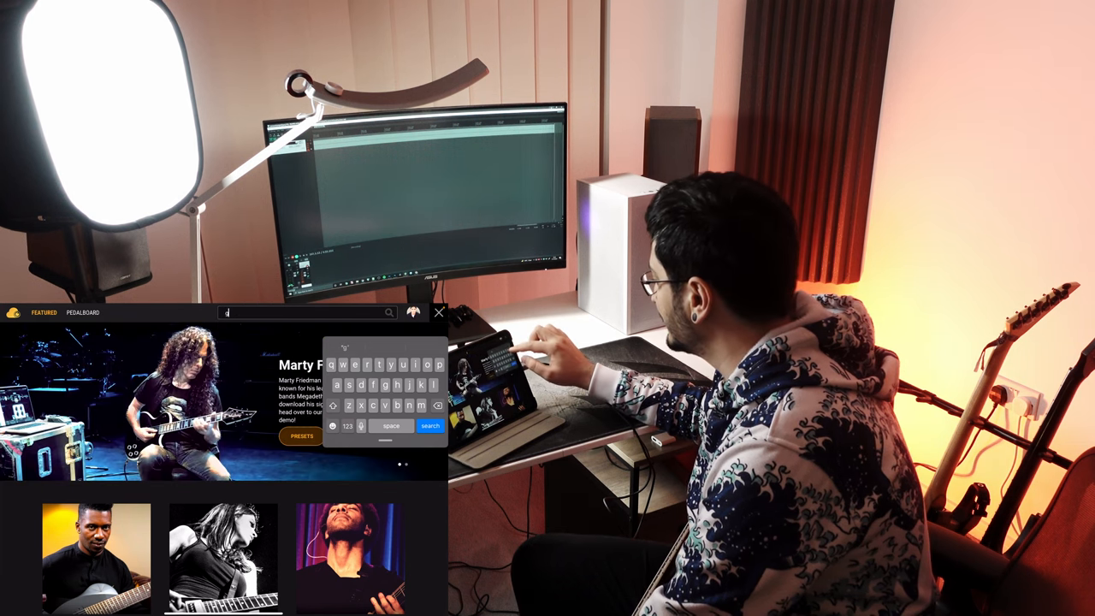
text(got)
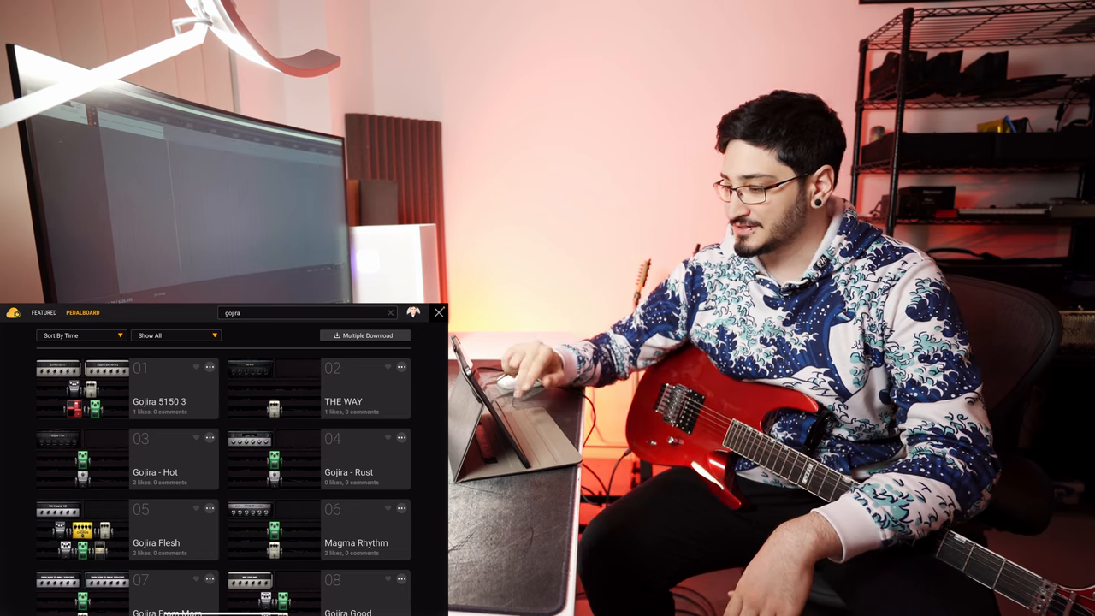
- Scroll down through the Gojira preset results
scroll(down, 3)
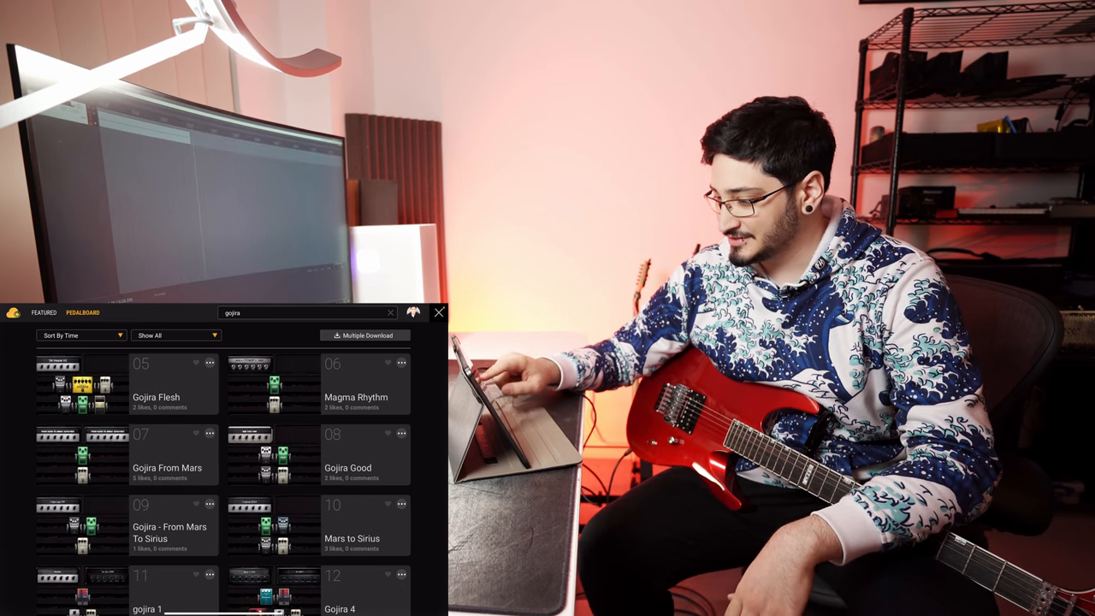
scroll(down, 3)
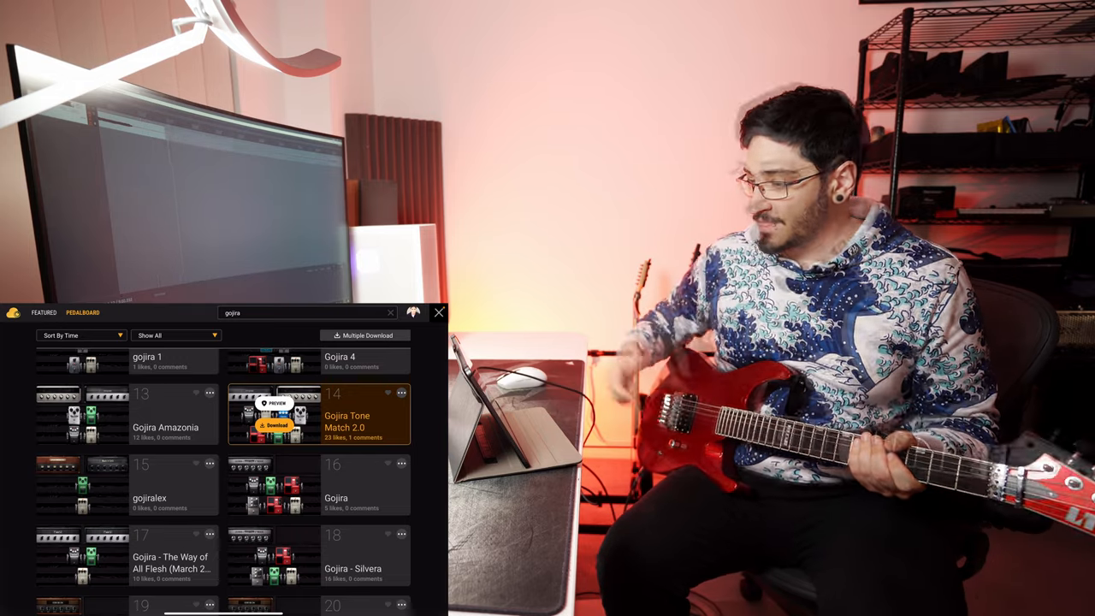
scroll(down, 3)
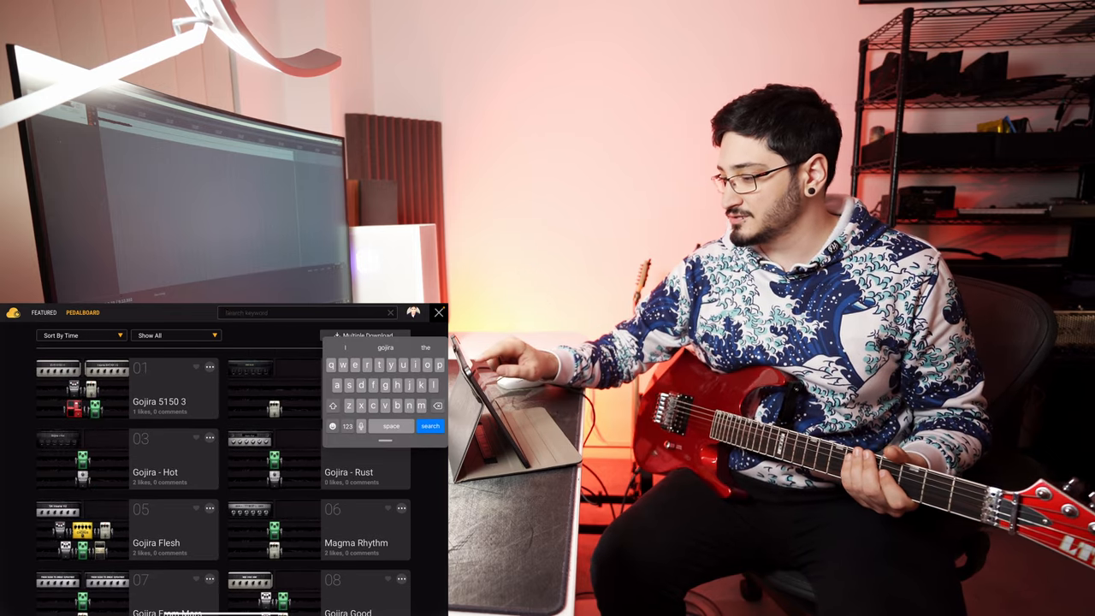
- Search 'stranded' and download Gojira - Magma Tone into the Bear bank
text(strand)
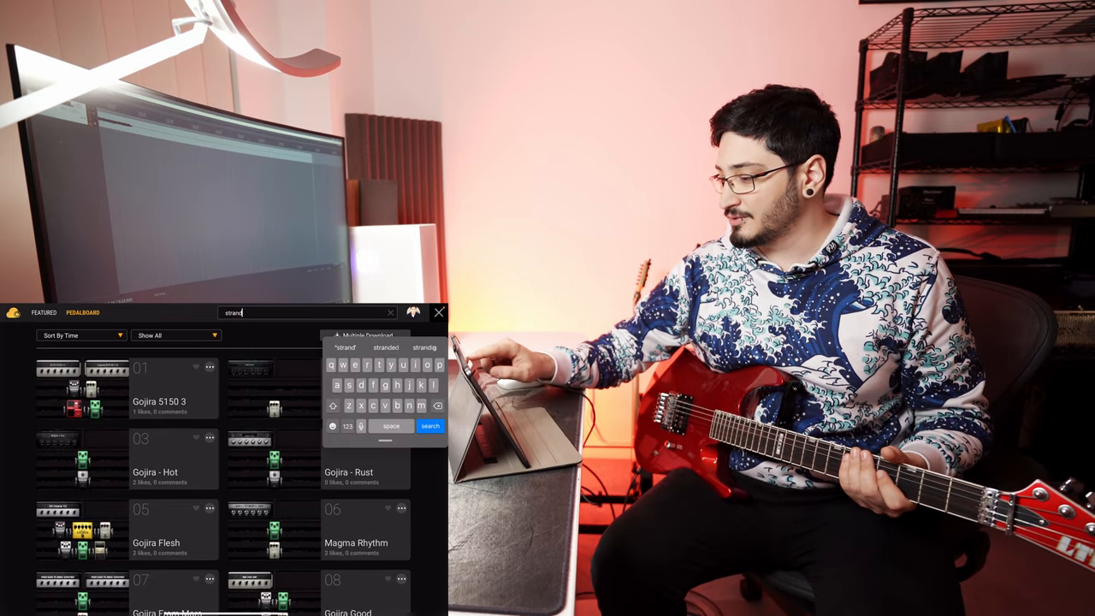
click(429, 426)
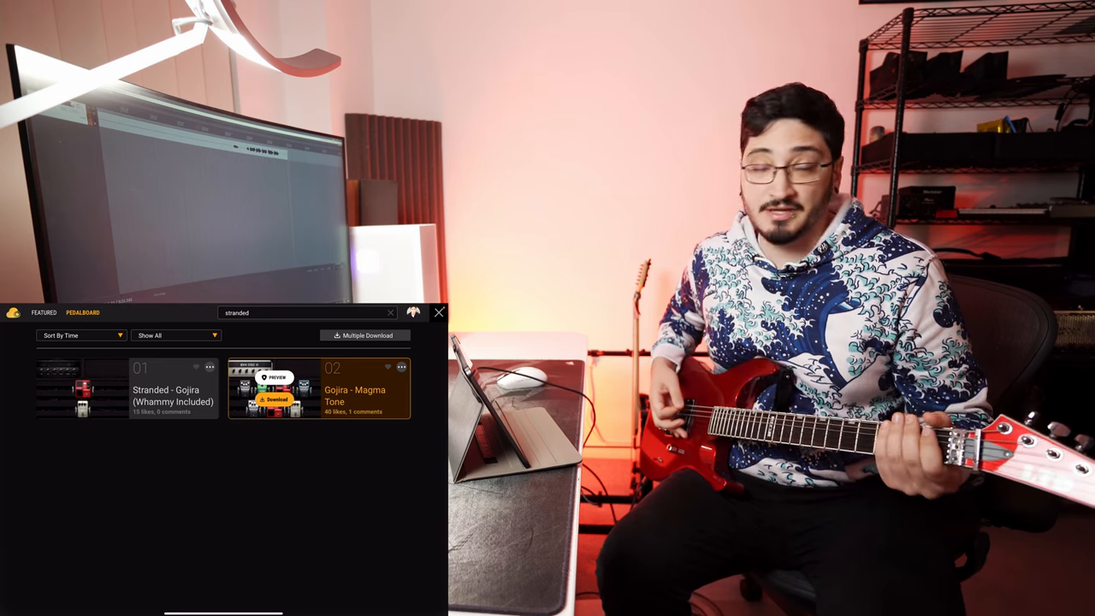
click(275, 401)
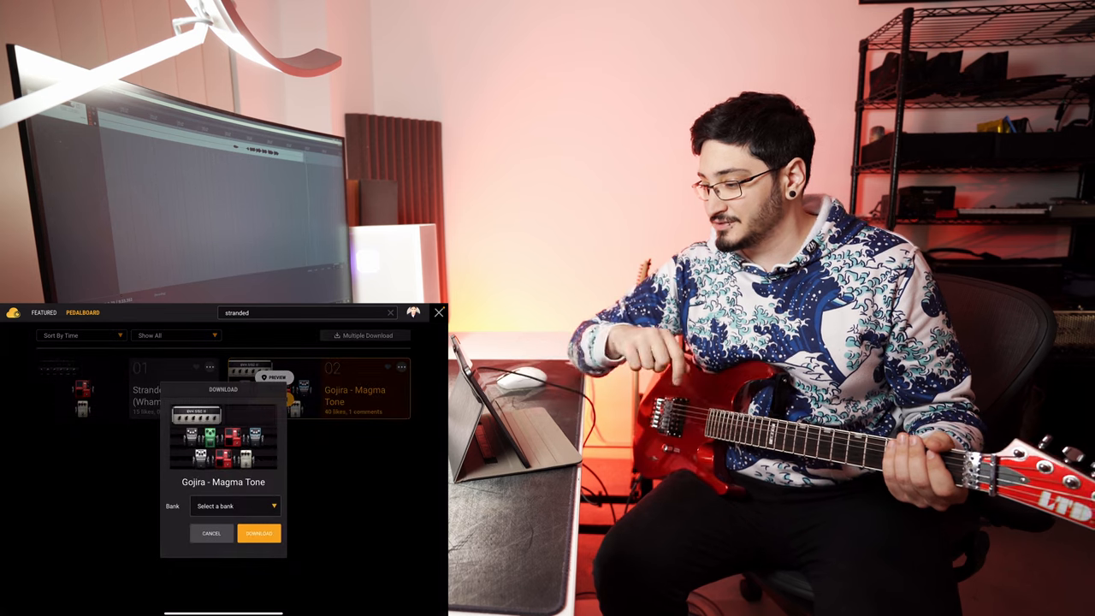
click(235, 505)
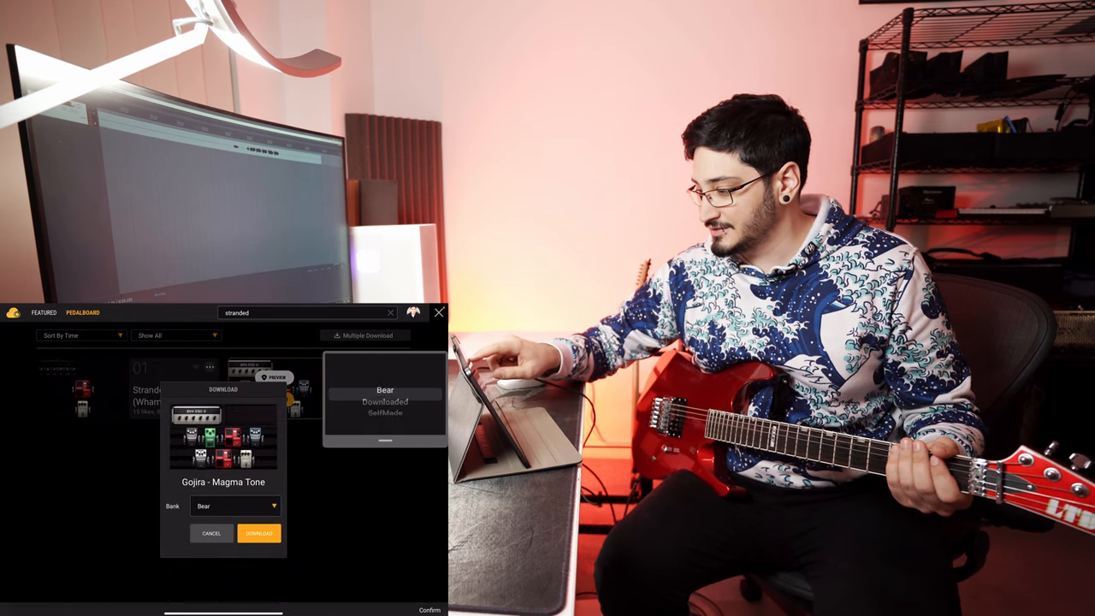
click(259, 532)
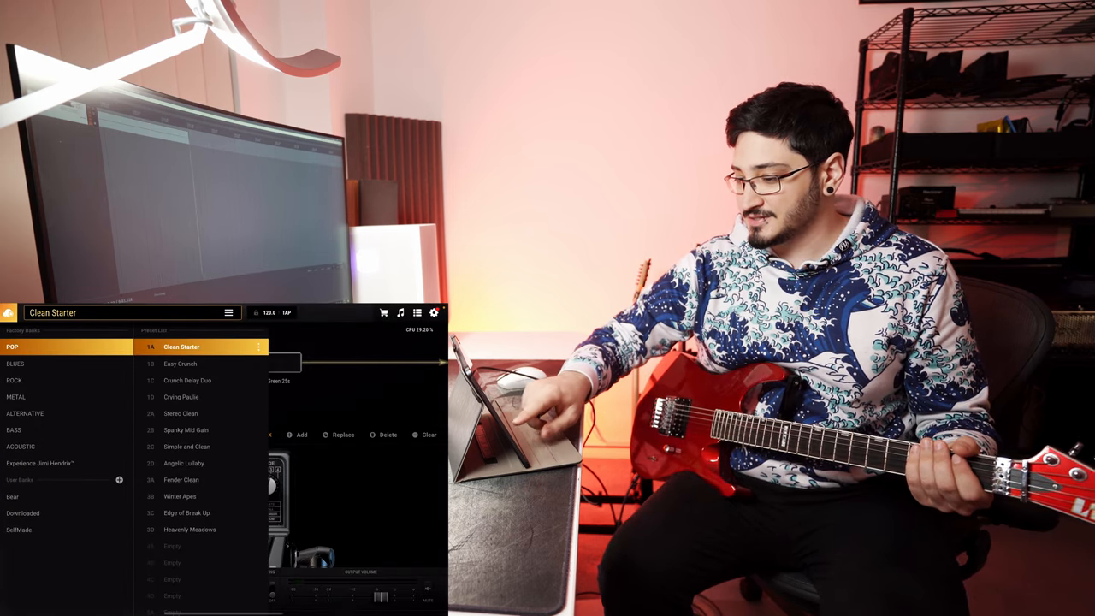
- Open the Bear bank and link a footswitch to the pitch shifter's on/off
click(60, 513)
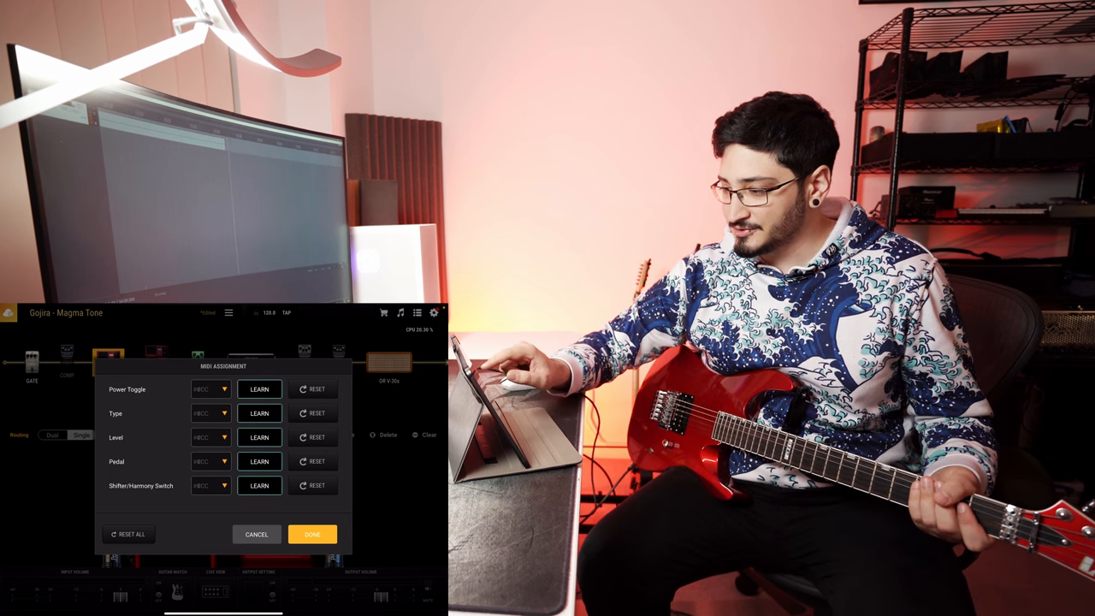
click(259, 437)
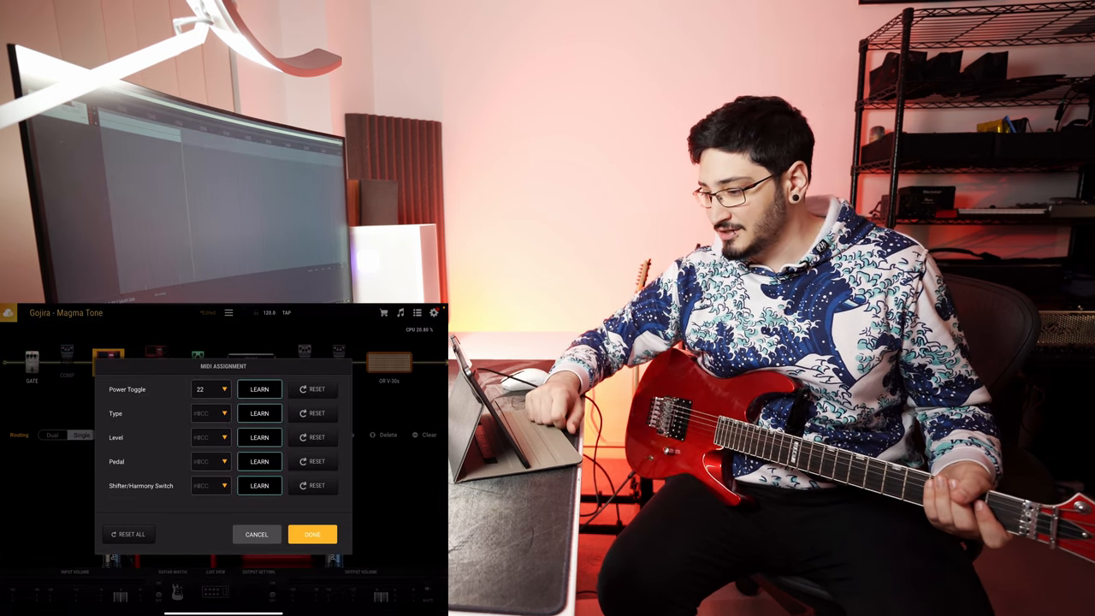
- Learn a MIDI control for the pitch shifter's Pedal parameter
click(259, 437)
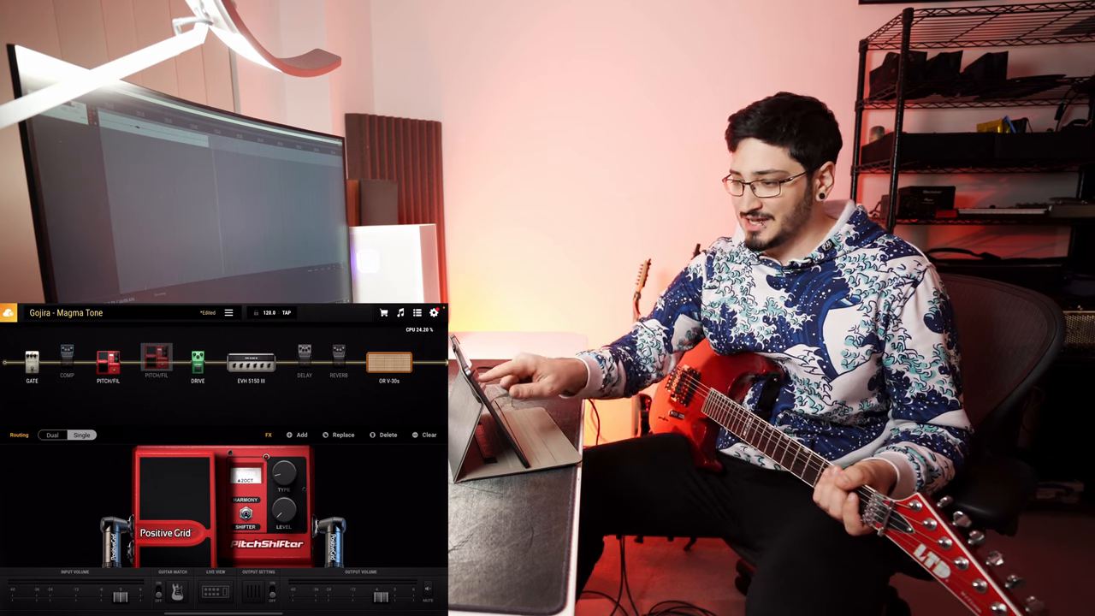
click(108, 359)
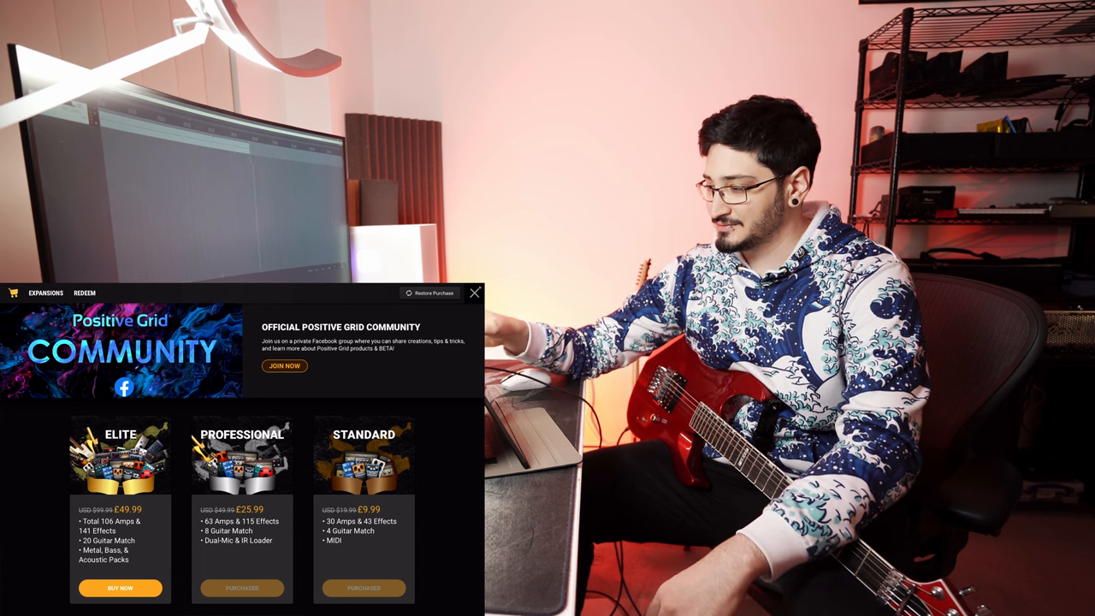
- Close the store
click(474, 292)
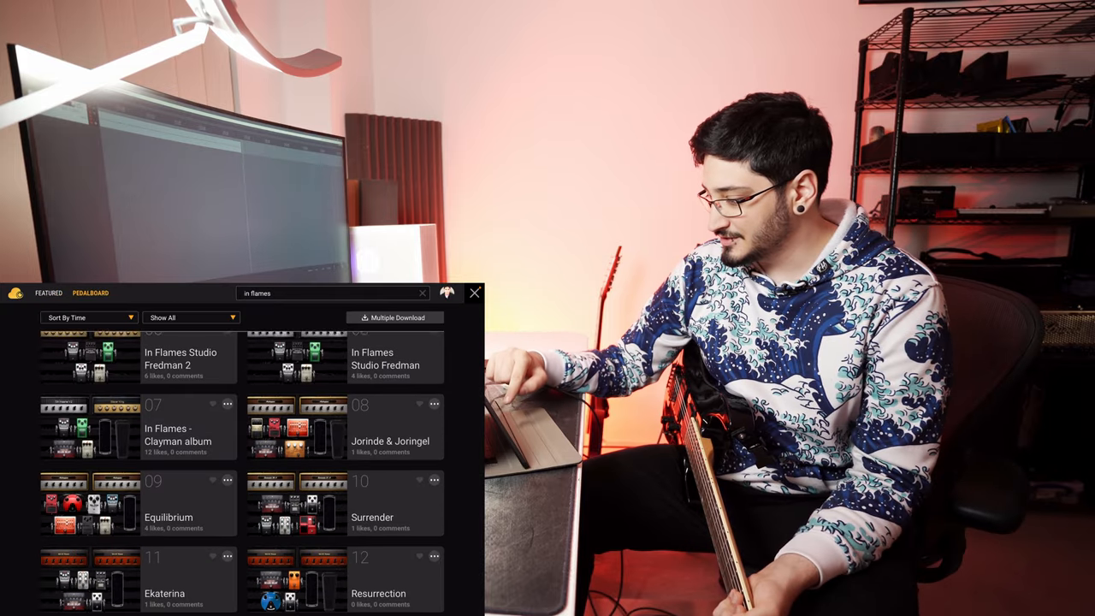
- Scroll the In Flames results and select the EQ block in the signal chain
scroll(down, 3)
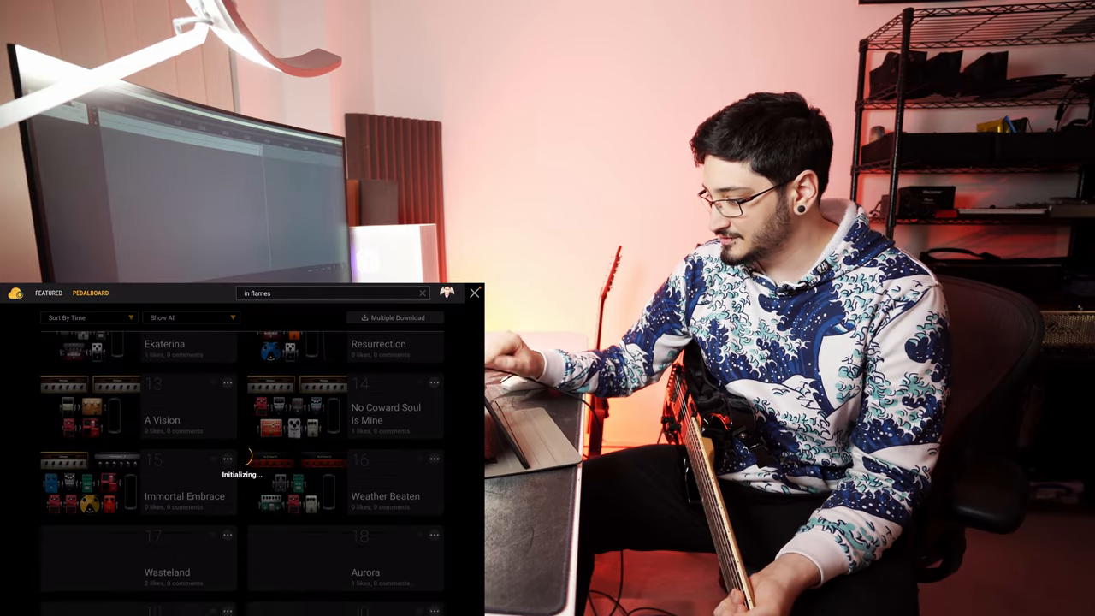
scroll(down, 3)
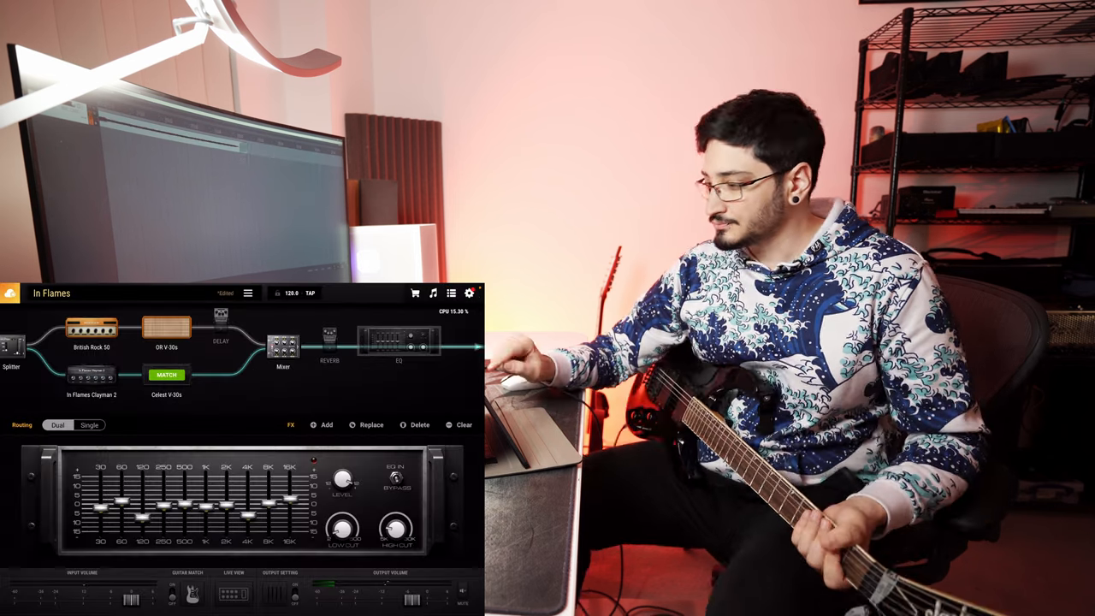
click(398, 346)
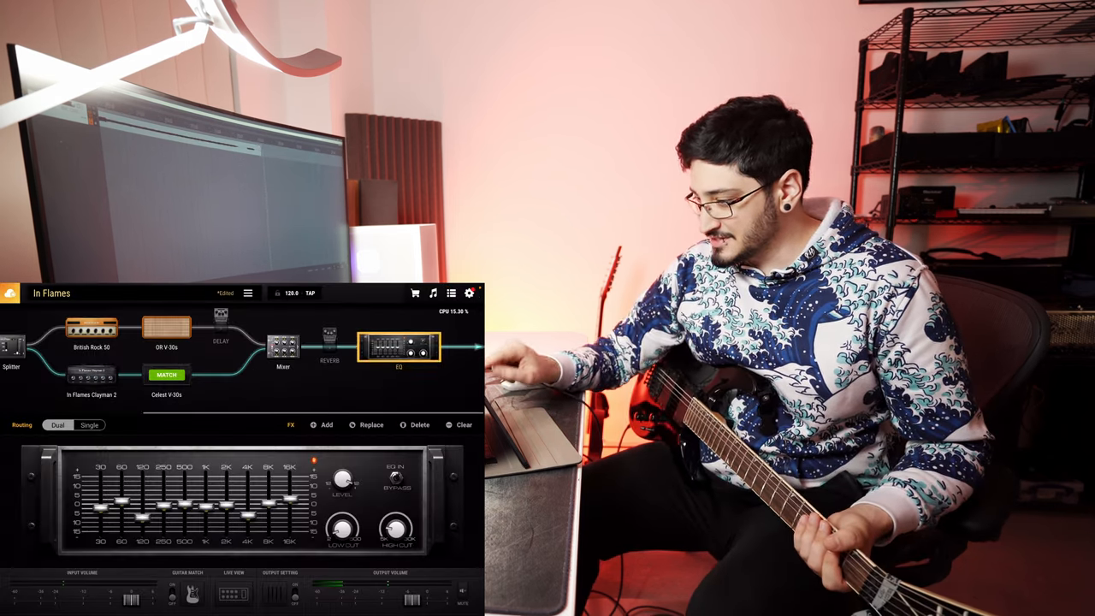